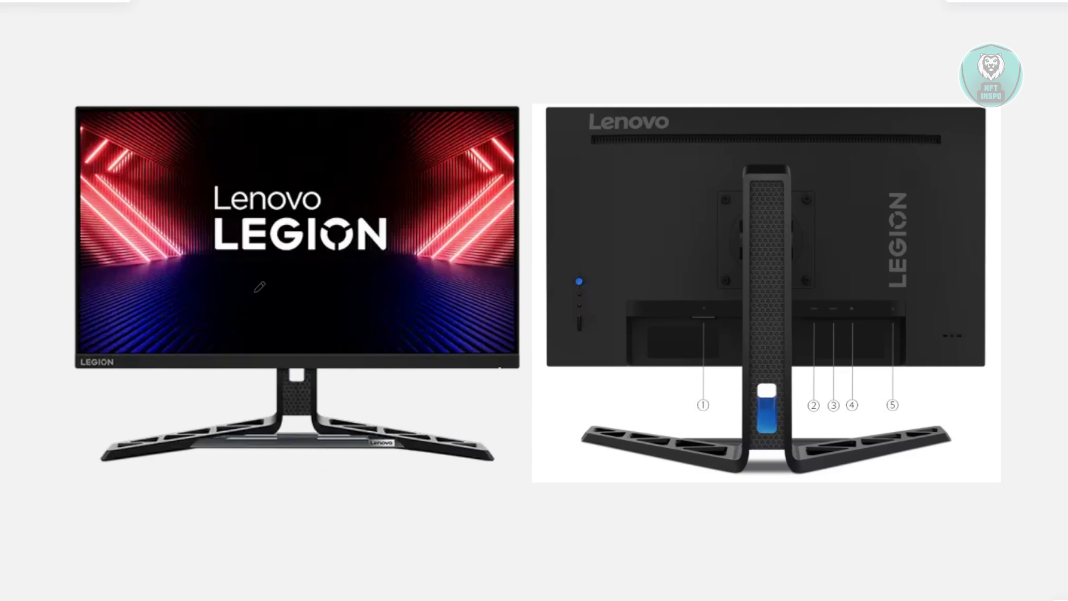
pyautogui.moveTo(73, 298)
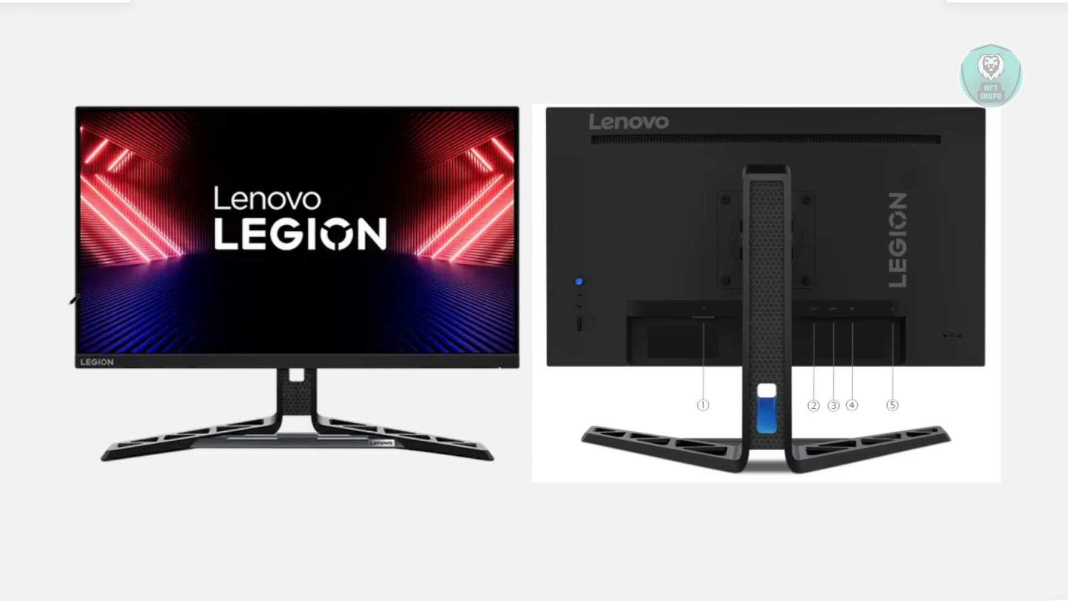
pyautogui.moveTo(49, 400)
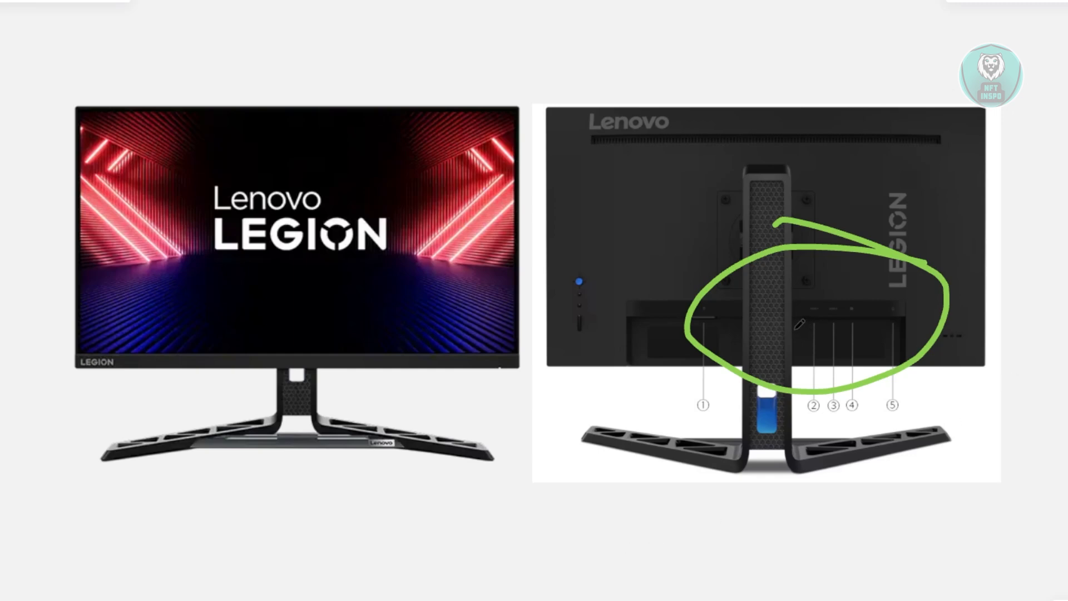
pyautogui.moveTo(832, 359)
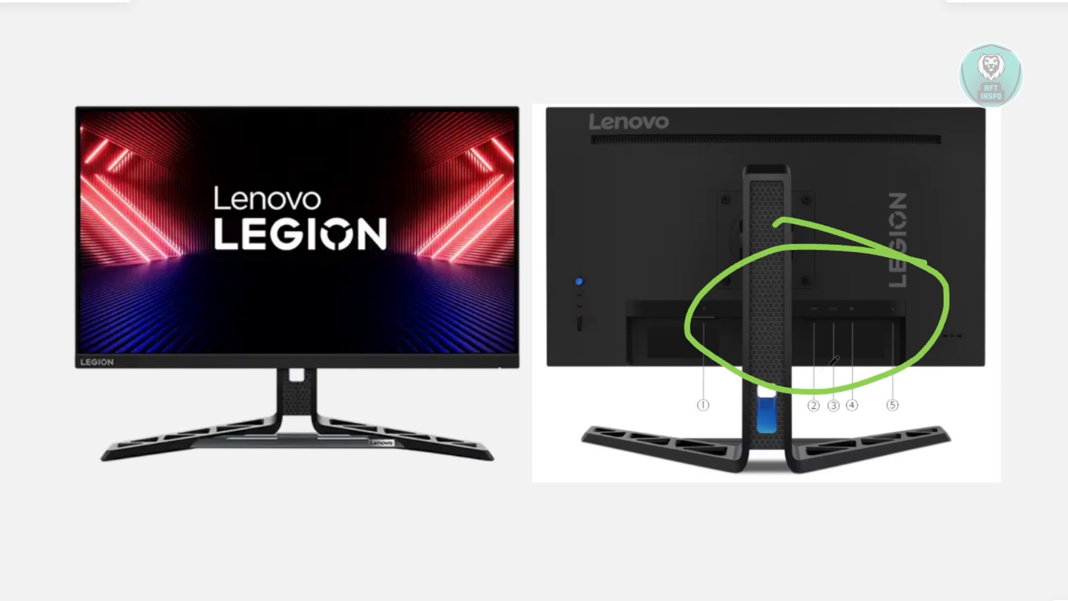
pyautogui.moveTo(918, 322)
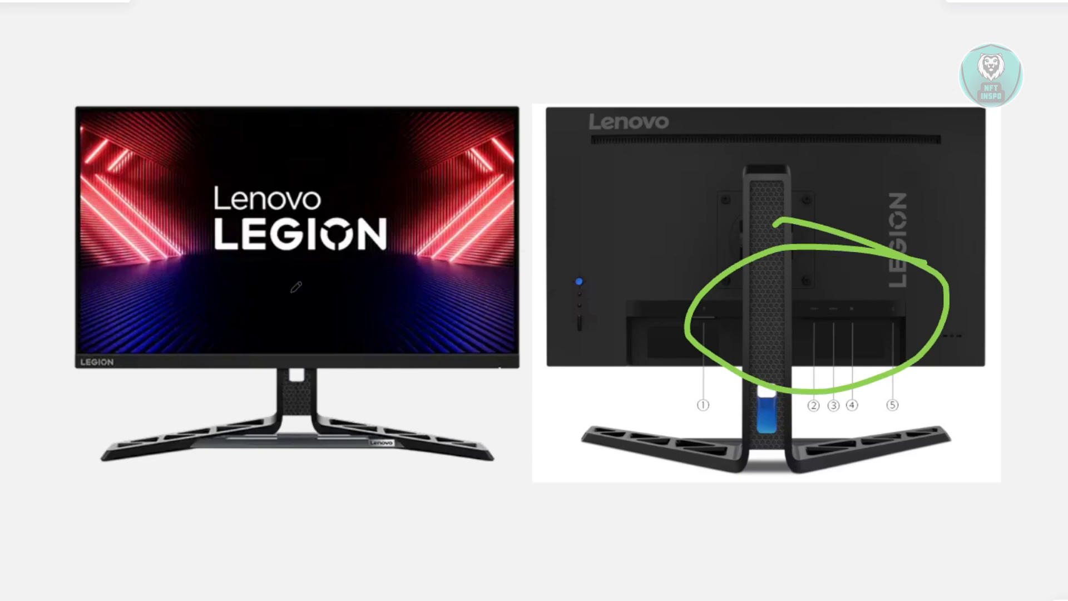
pyautogui.moveTo(294, 503)
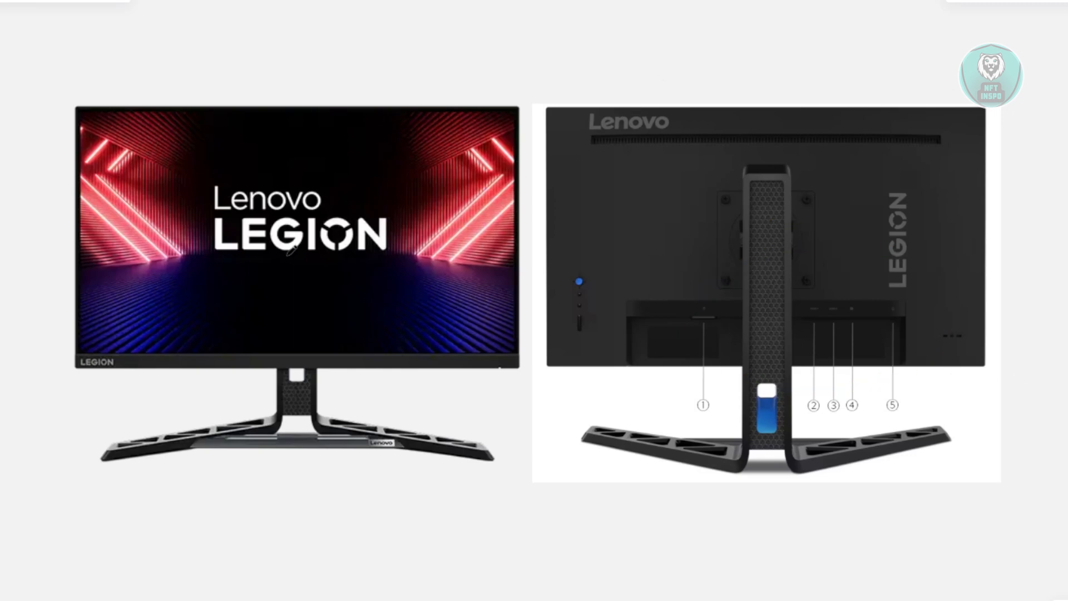
pyautogui.moveTo(158, 420)
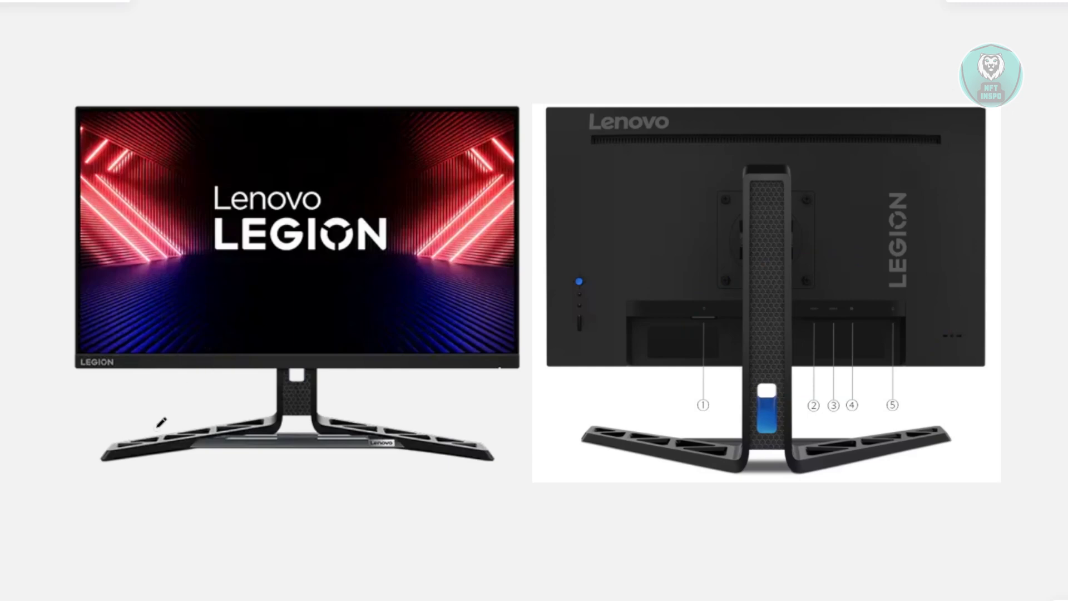
pyautogui.moveTo(141, 463)
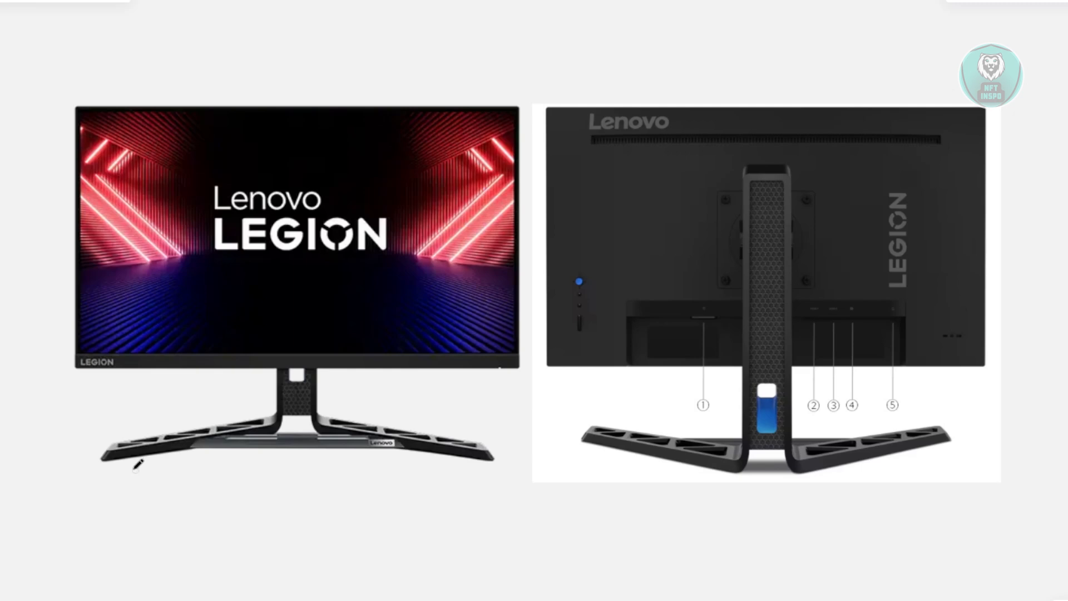
pyautogui.moveTo(62, 352)
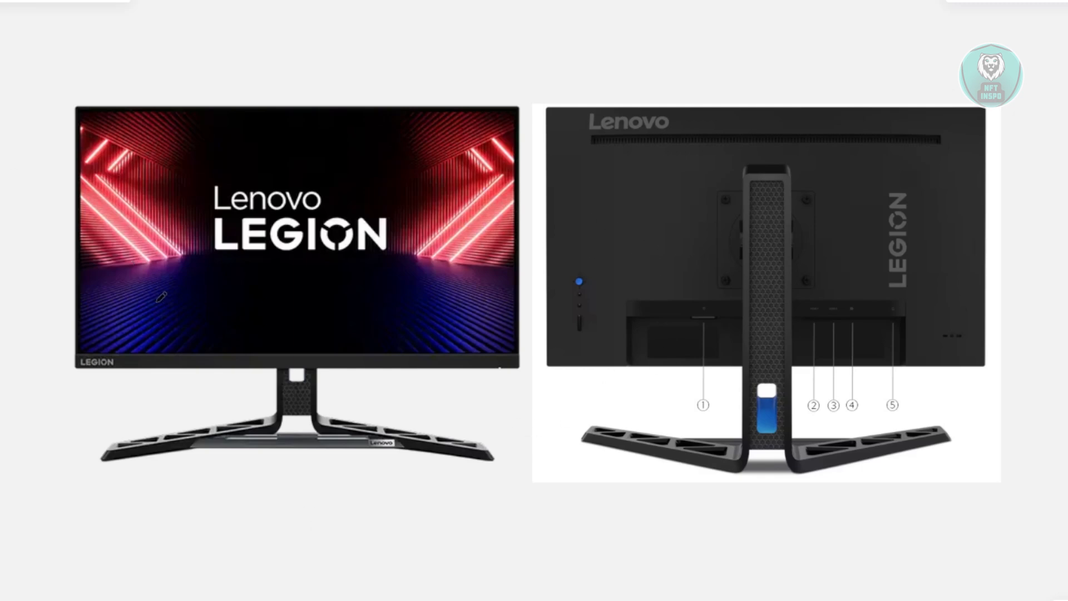
pyautogui.moveTo(169, 301)
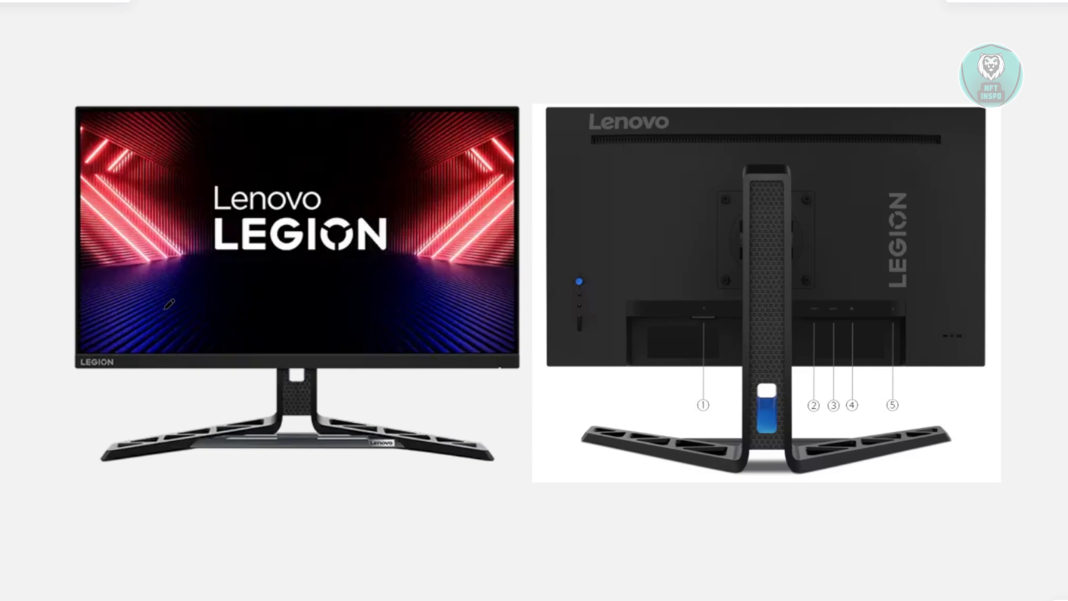
pyautogui.moveTo(676, 235)
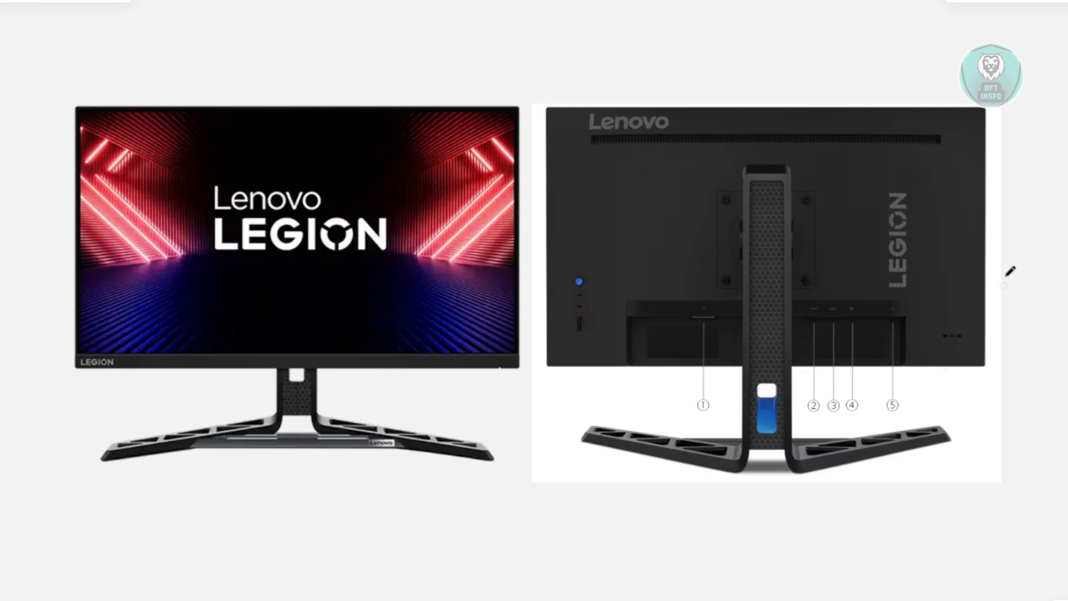
pyautogui.moveTo(417, 478)
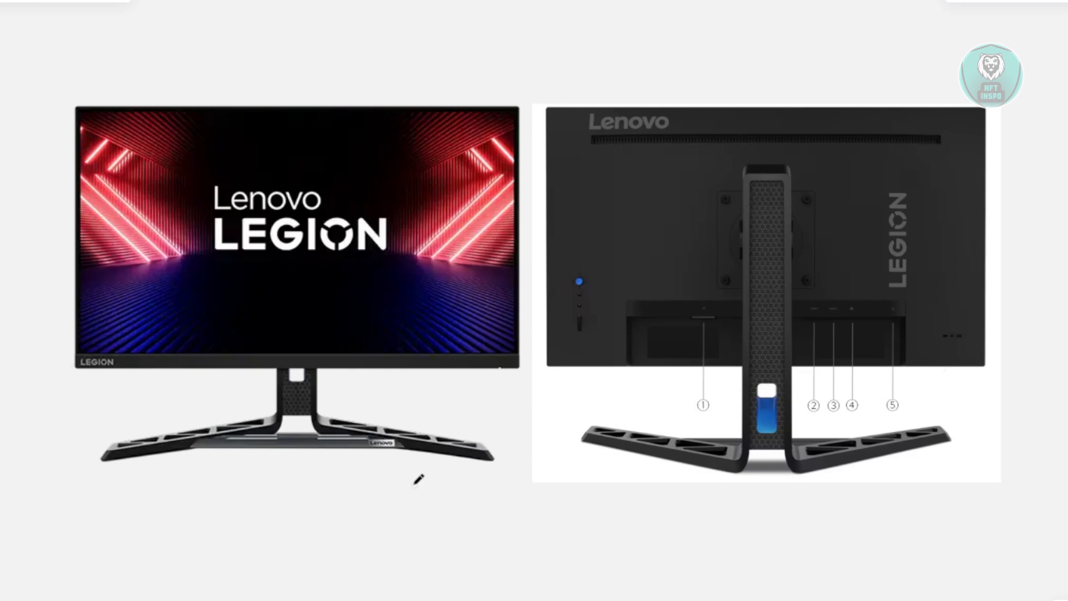
pyautogui.moveTo(93, 488)
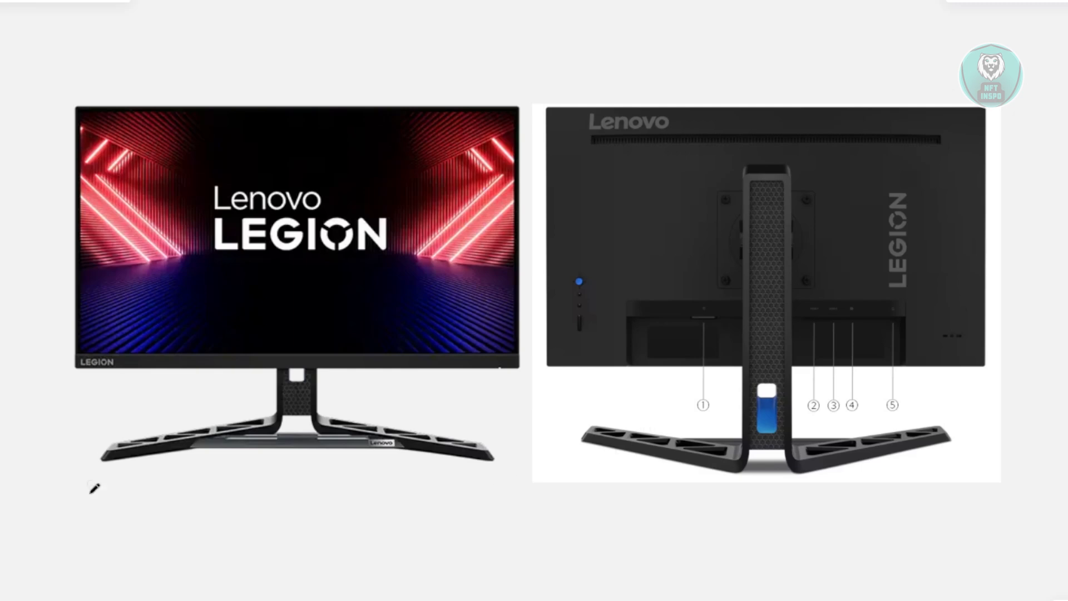
pyautogui.moveTo(390, 140)
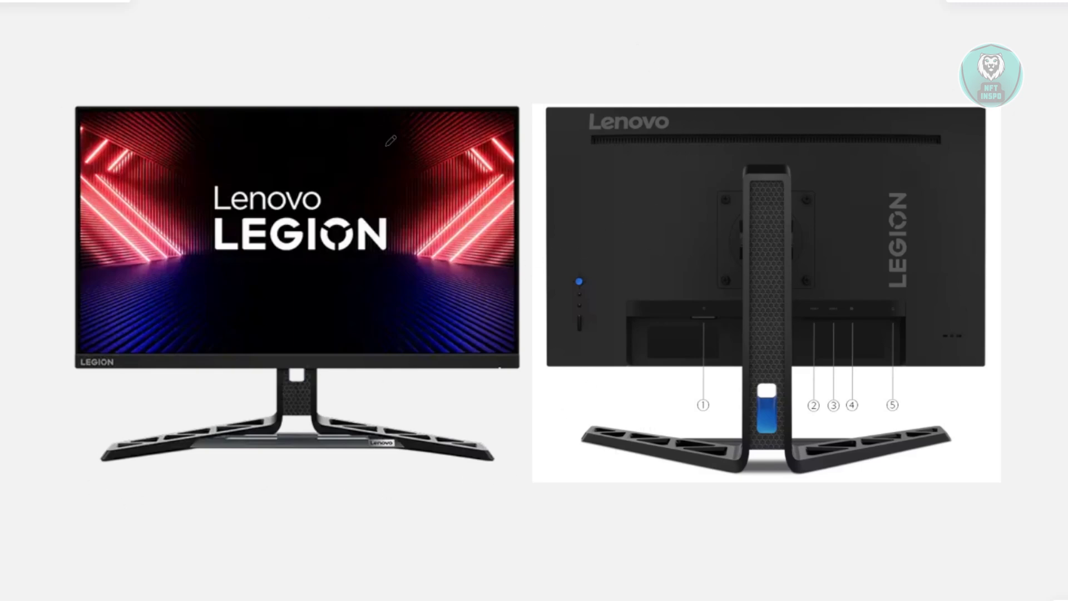
pyautogui.moveTo(412, 462)
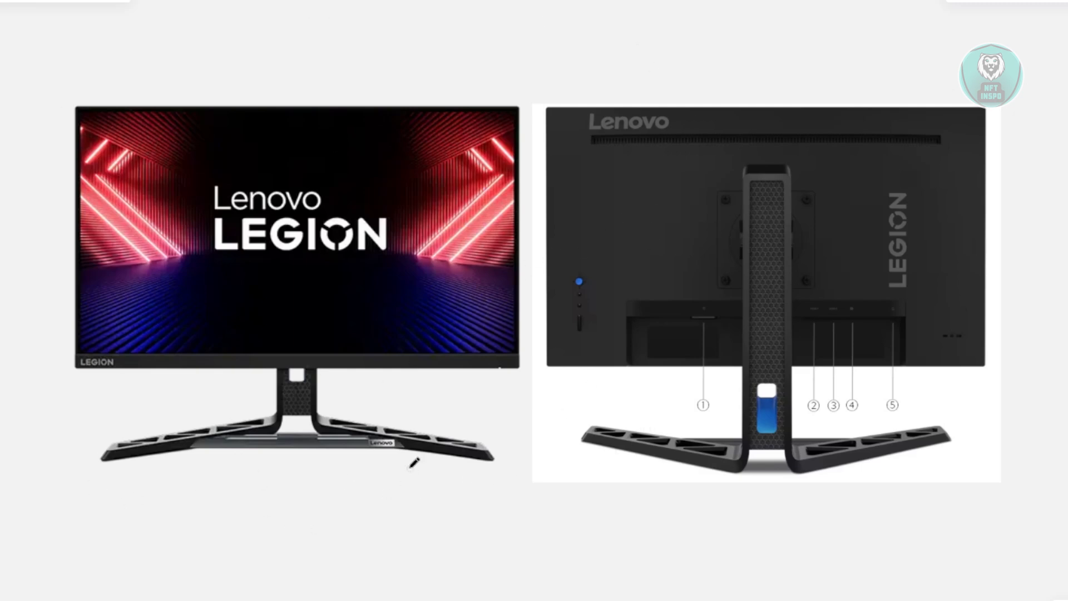